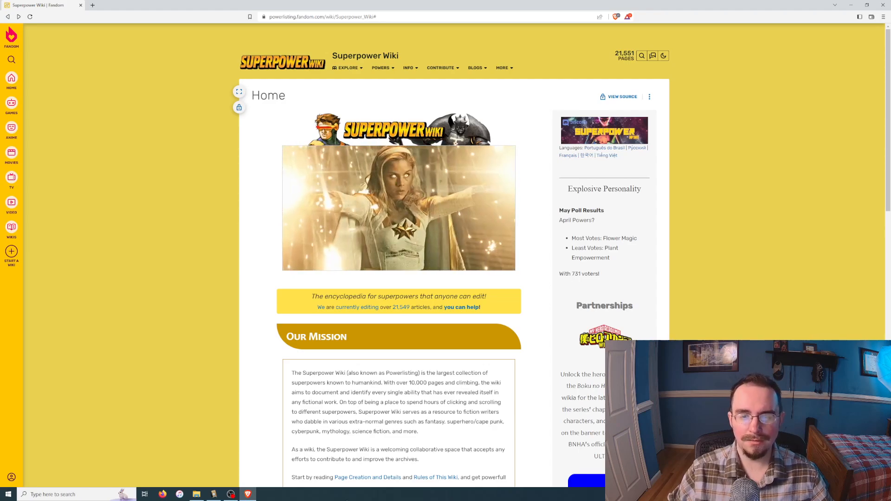
Step: Open random superpower pages in new tabs and view the Mental Reset tab
click(502, 68)
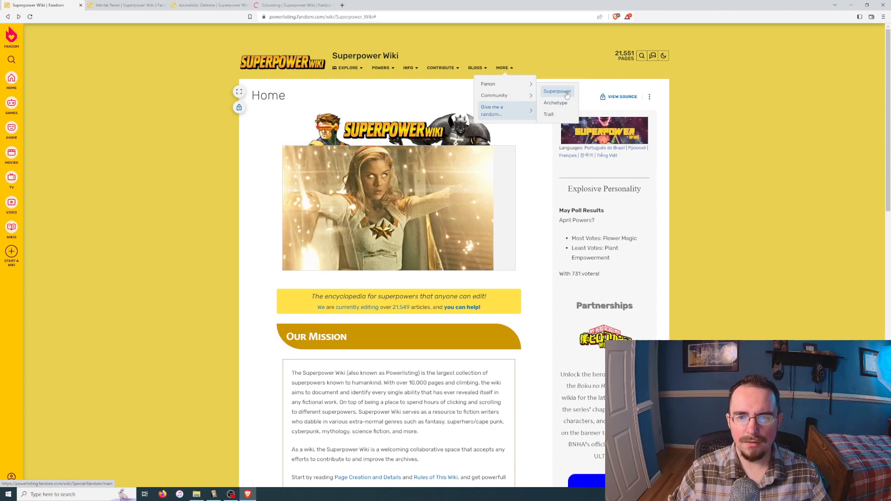
click(557, 92)
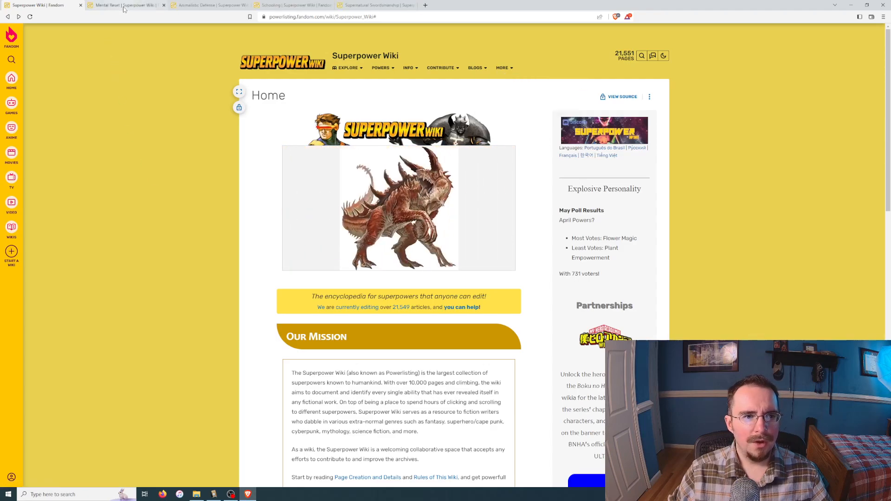
click(122, 5)
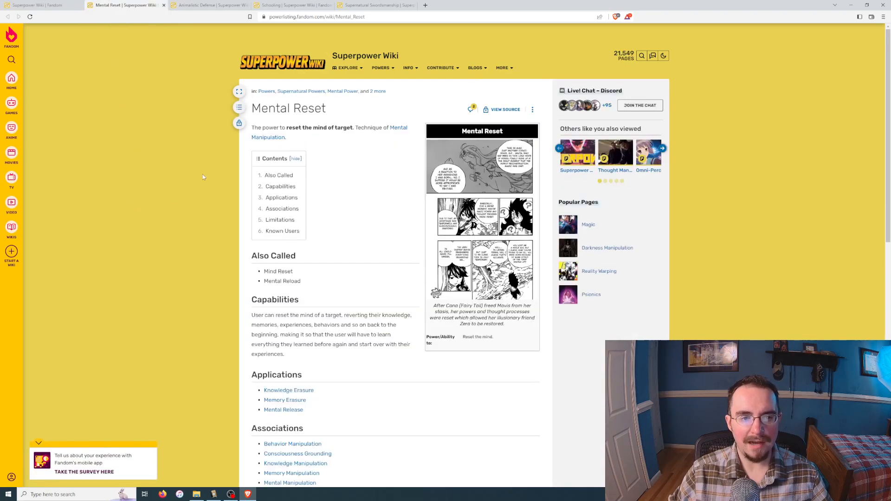
Step: Read through the Schooling page, then view the Supernatural Swordsmanship page
click(211, 6)
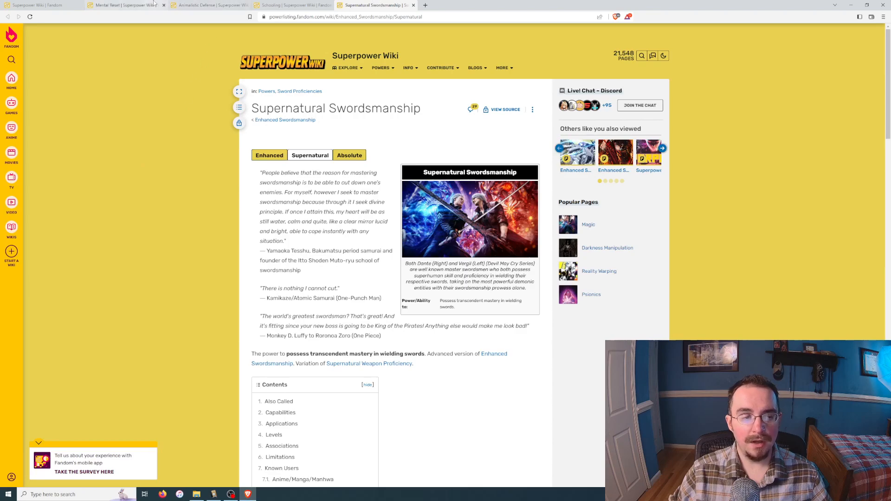
click(290, 5)
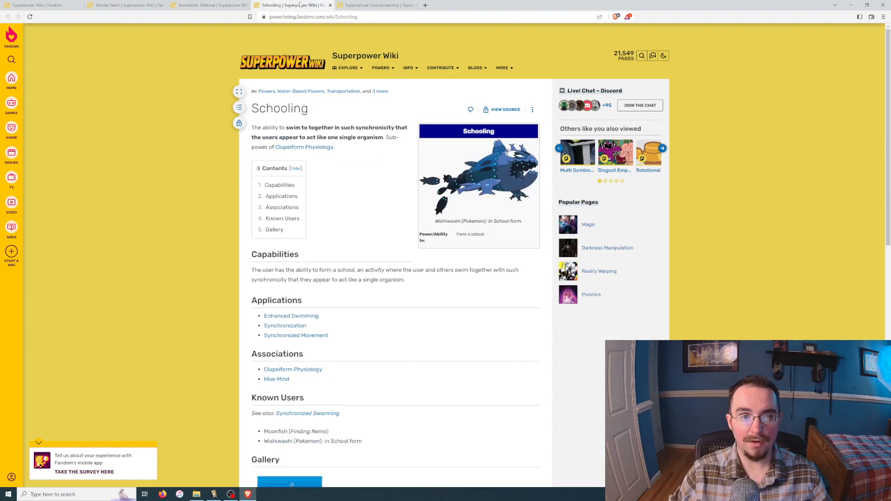
click(372, 5)
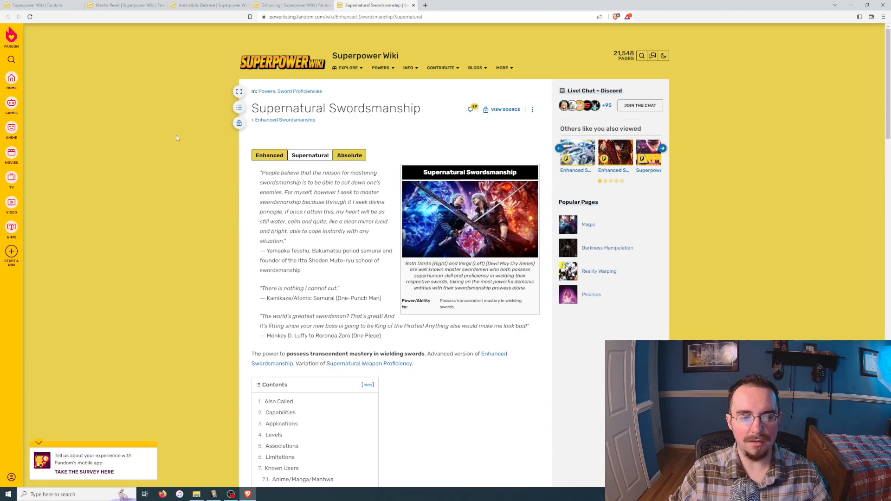
mouse_move(232, 266)
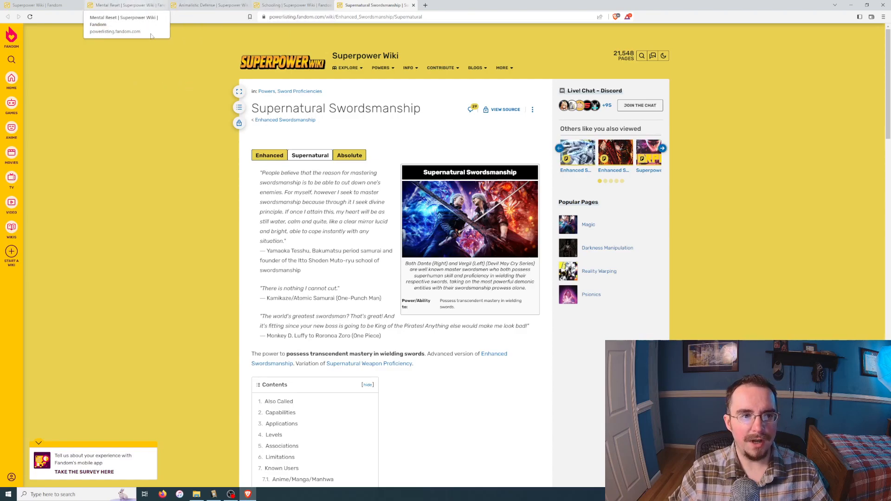
mouse_move(163, 59)
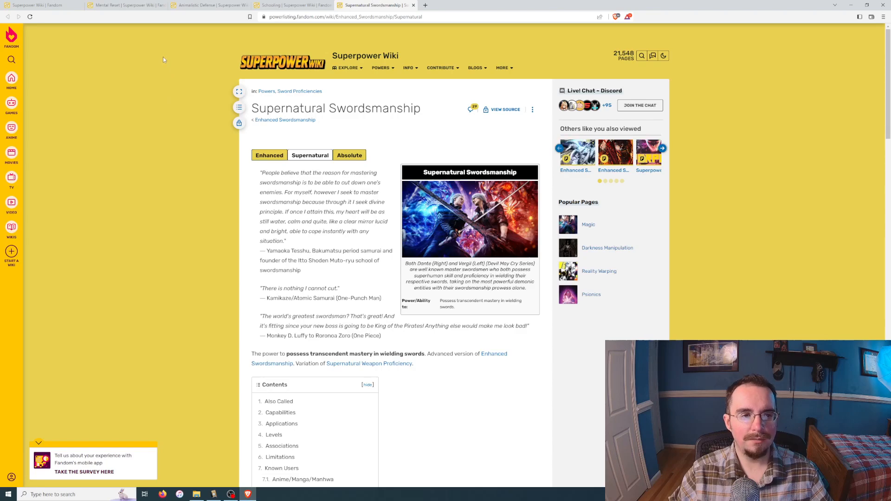
Step: Read the Animalistic Defense page, then return to the Schooling page
click(211, 5)
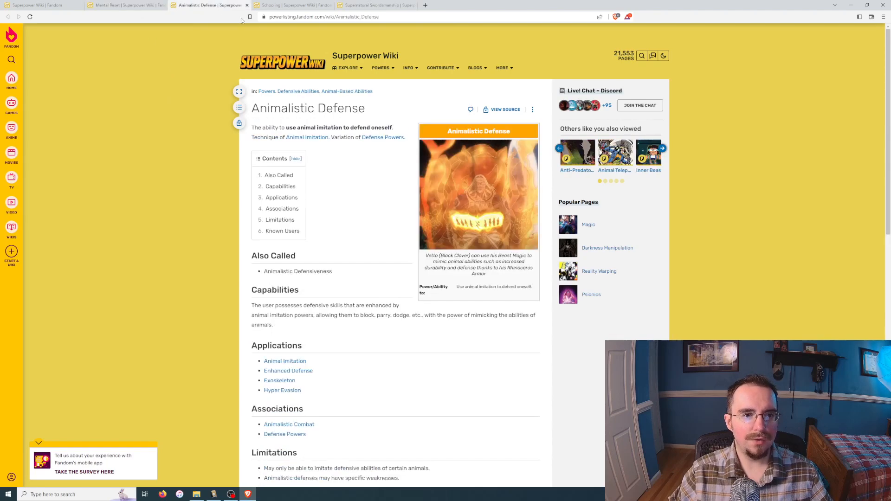
click(289, 5)
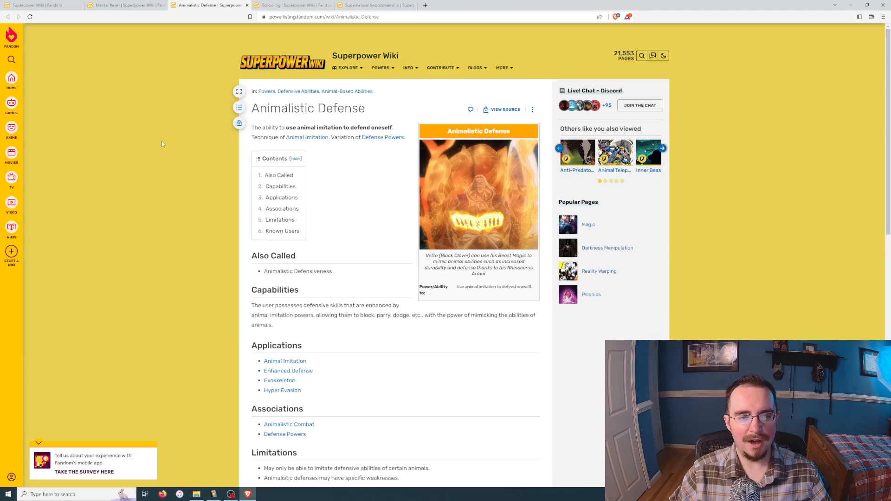
click(290, 5)
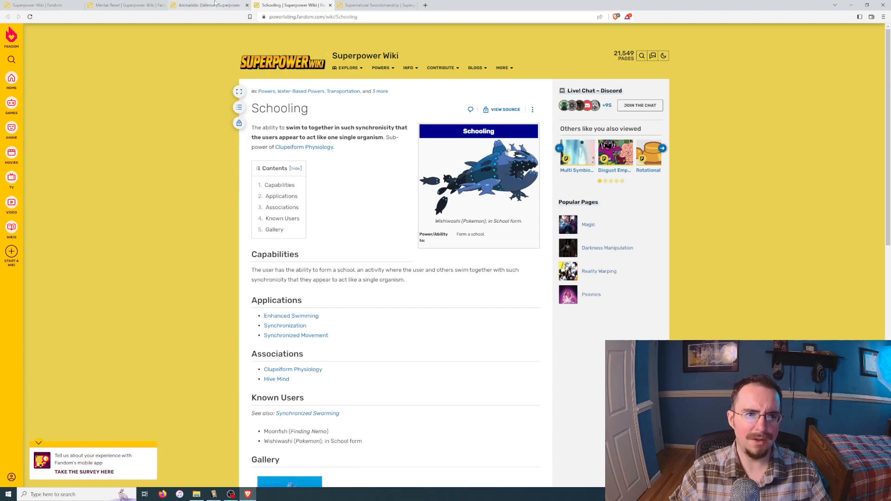
click(208, 5)
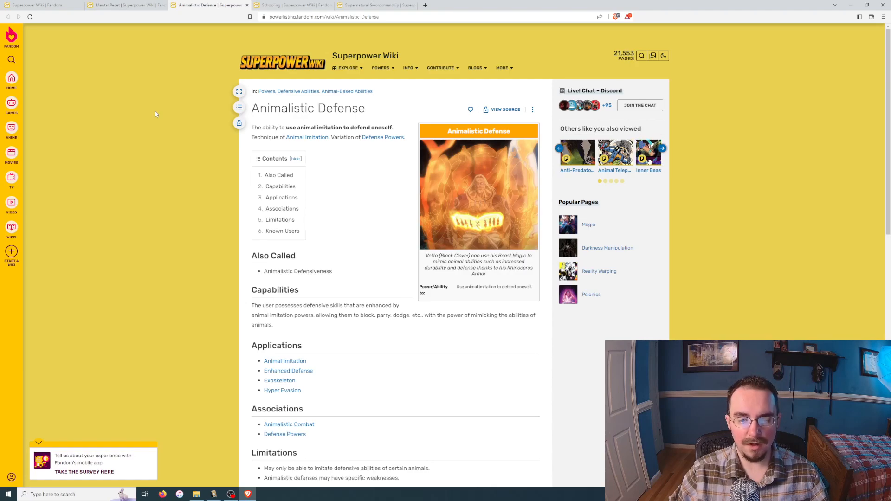
mouse_move(140, 164)
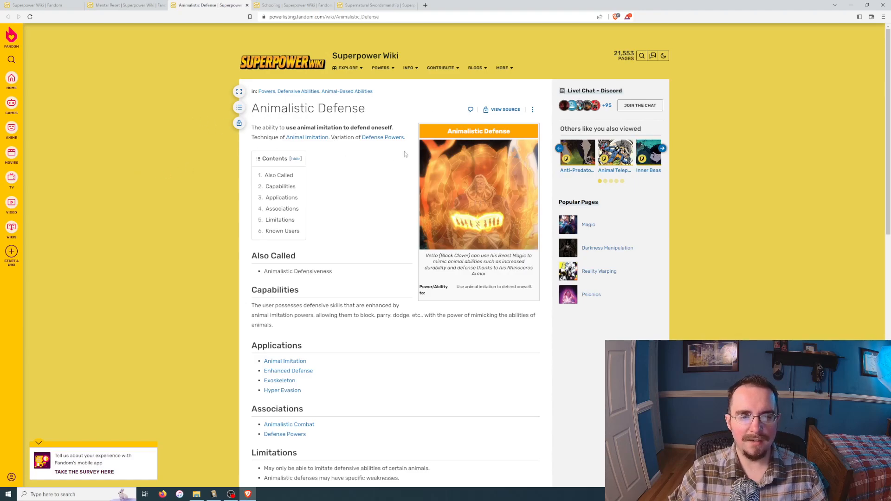
mouse_move(344, 146)
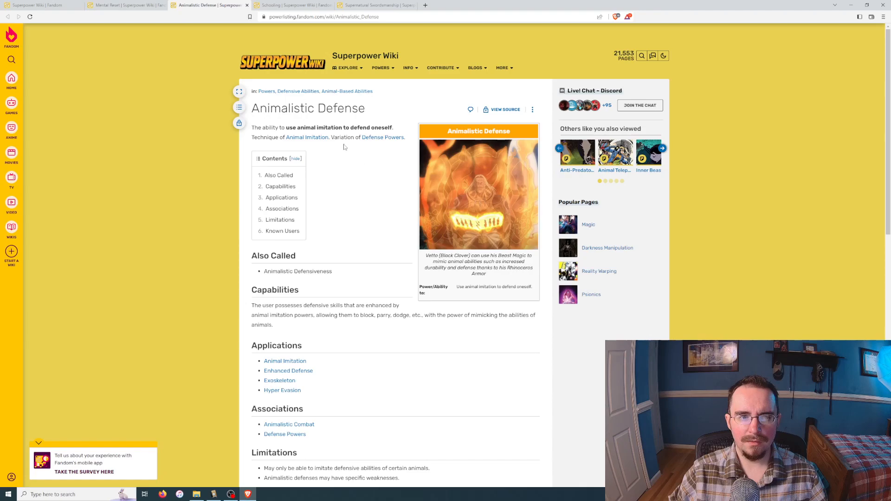
click(125, 5)
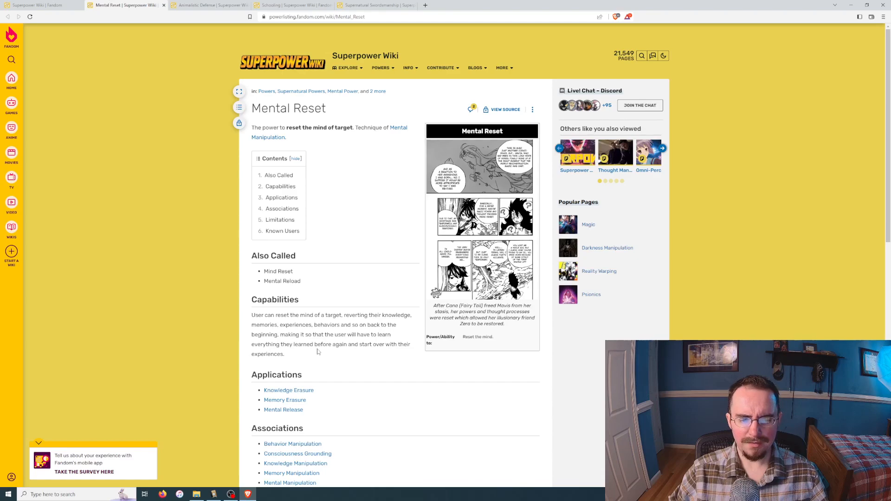
mouse_move(357, 241)
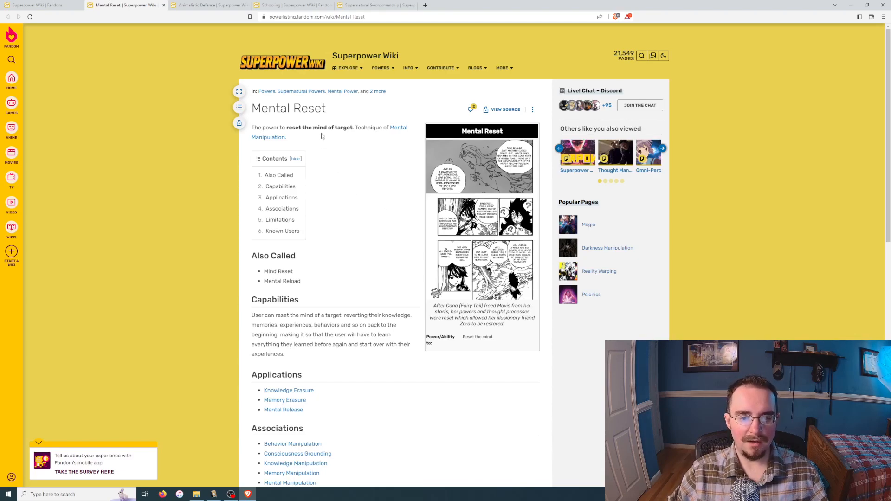
Step: Glance at Animalistic Defense, then read the Supernatural Swordsmanship page
click(210, 5)
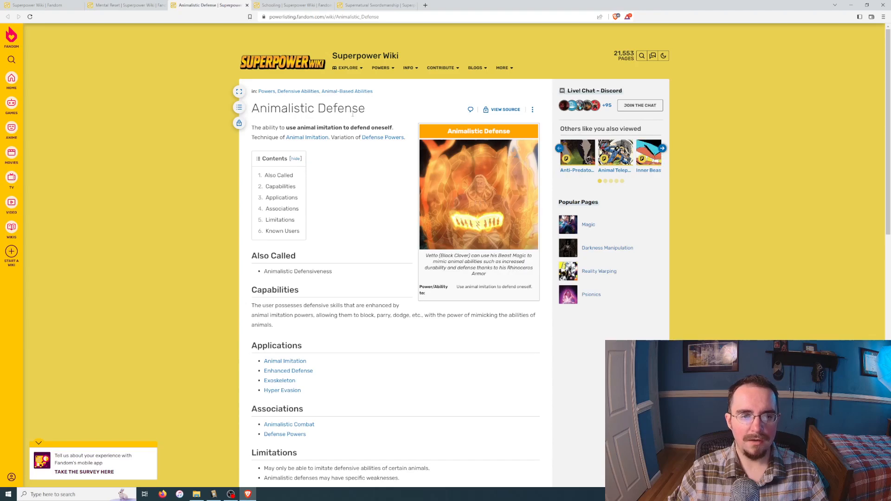
click(370, 5)
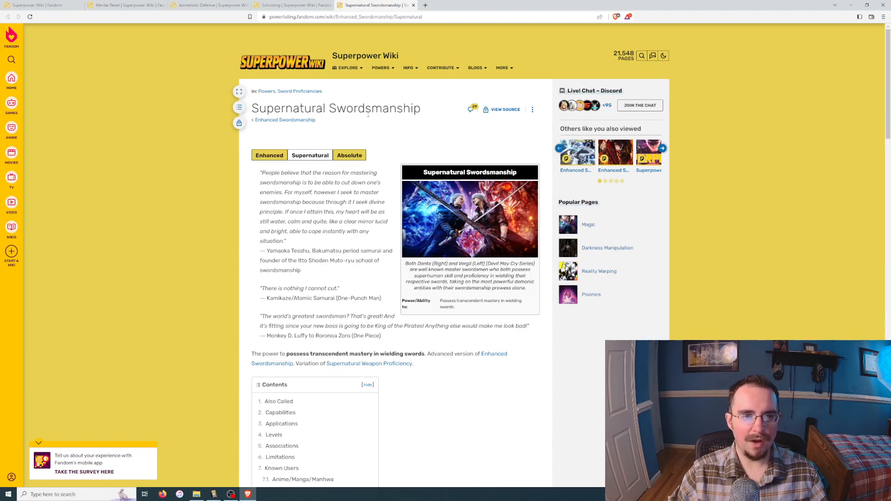
mouse_move(217, 47)
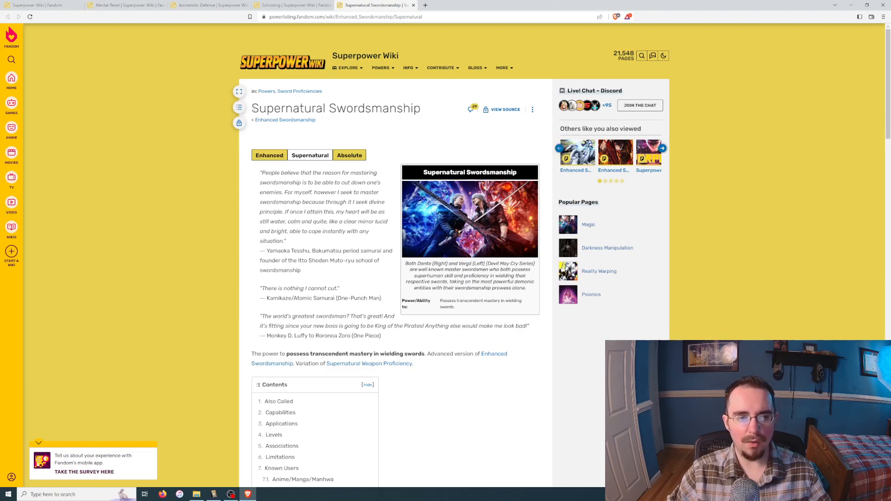
mouse_move(358, 123)
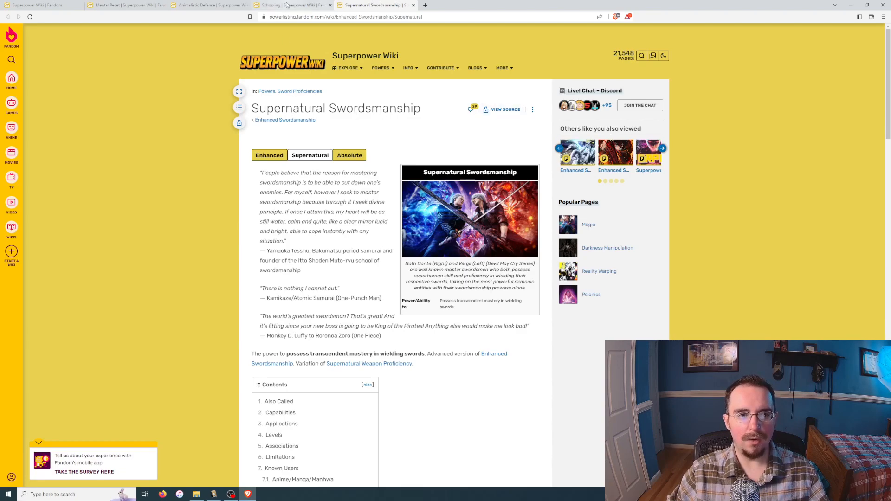
click(290, 6)
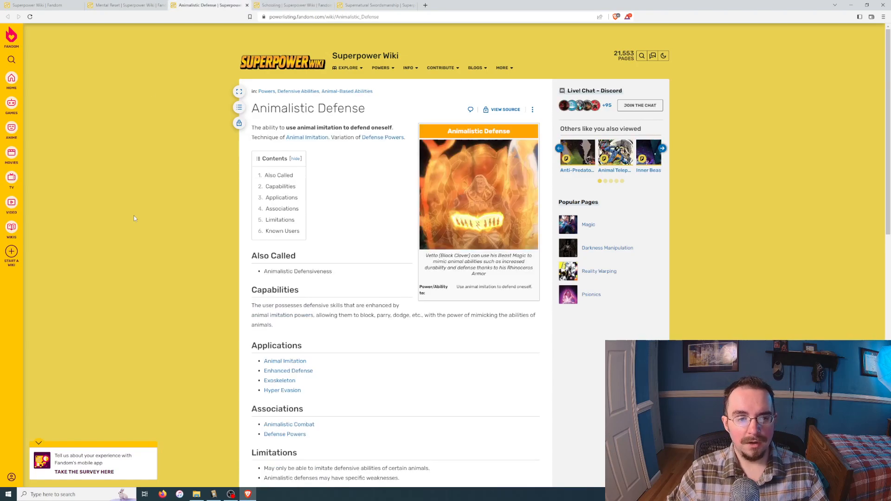
mouse_move(178, 182)
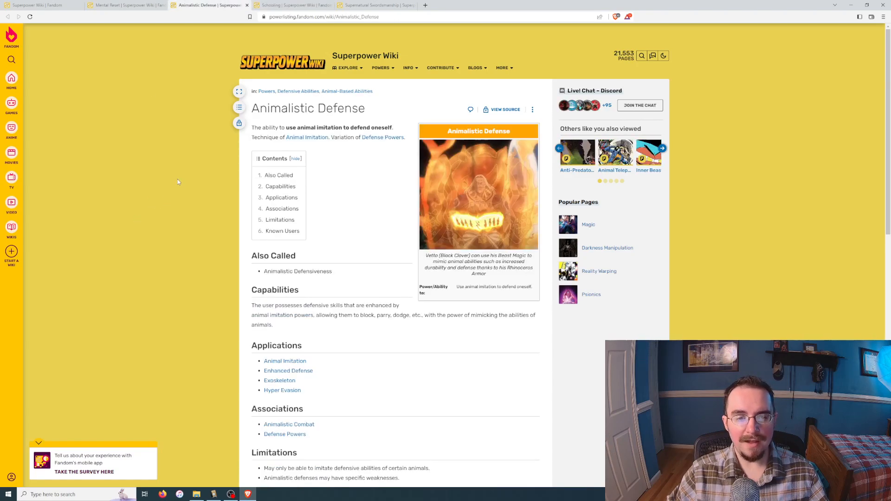
click(289, 5)
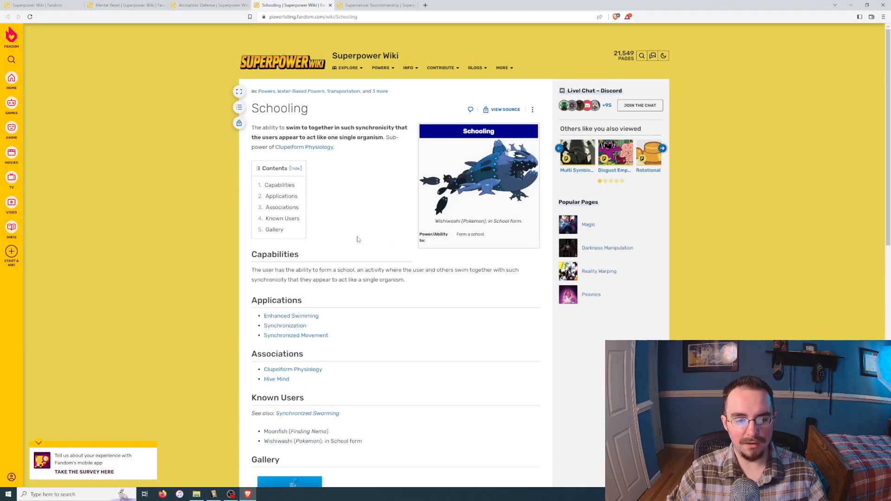
scroll(down, 3)
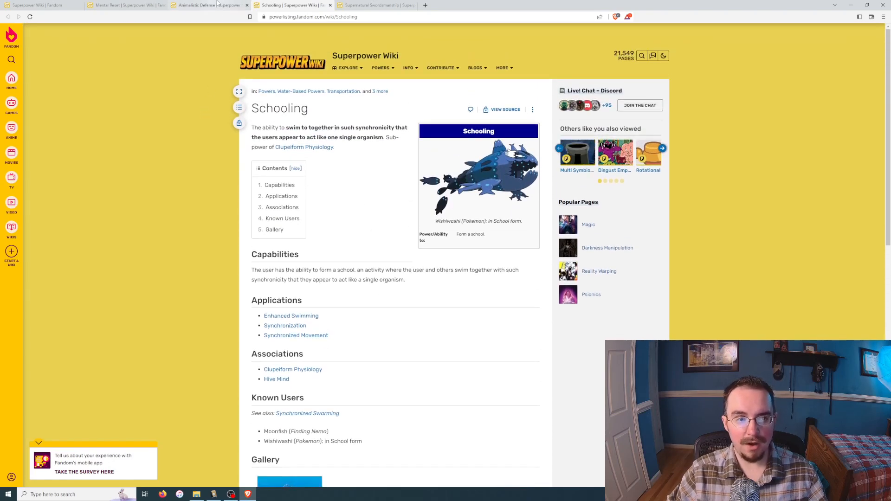
click(207, 5)
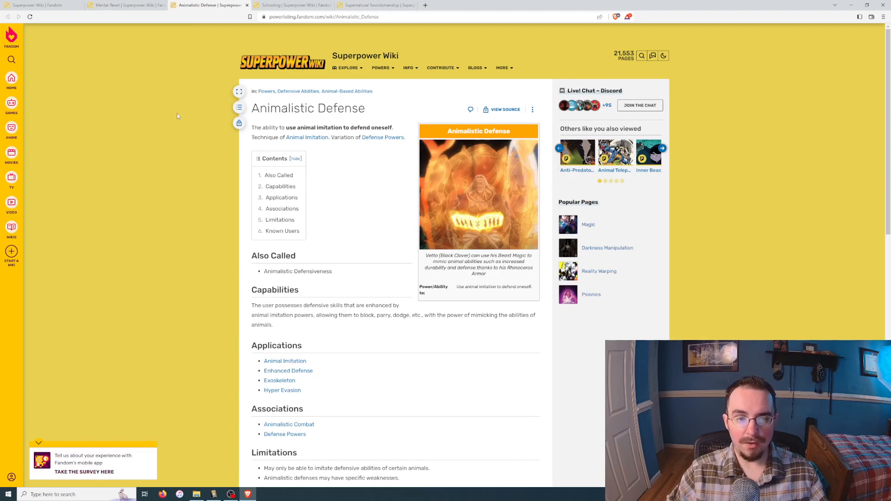
mouse_move(166, 111)
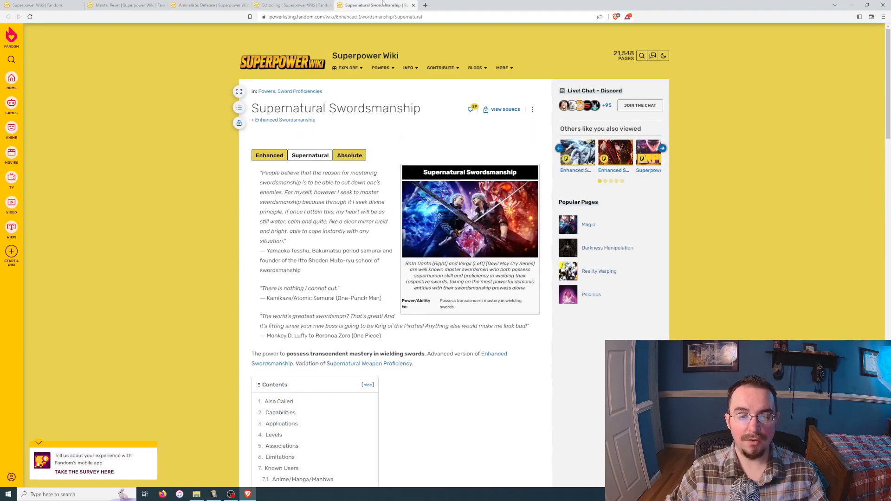
Step: Compare Animalistic Defense against Supernatural Swordsmanship, ending on Animalistic Defense
click(211, 5)
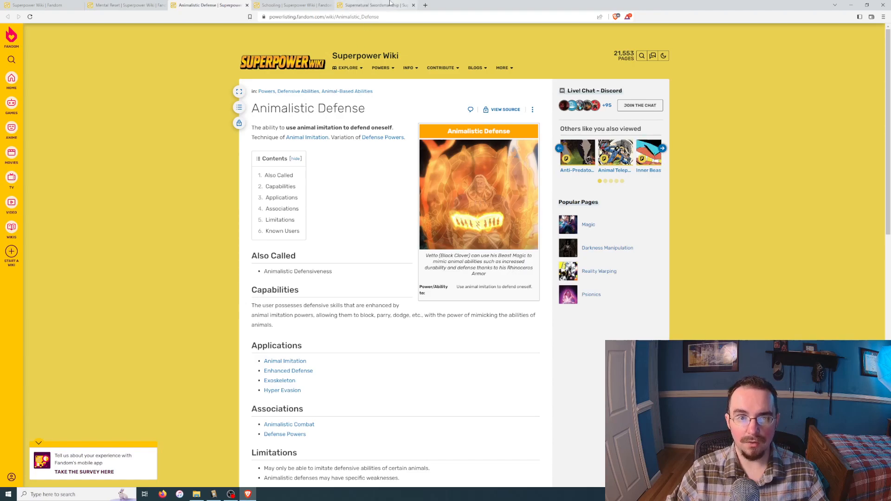
click(373, 6)
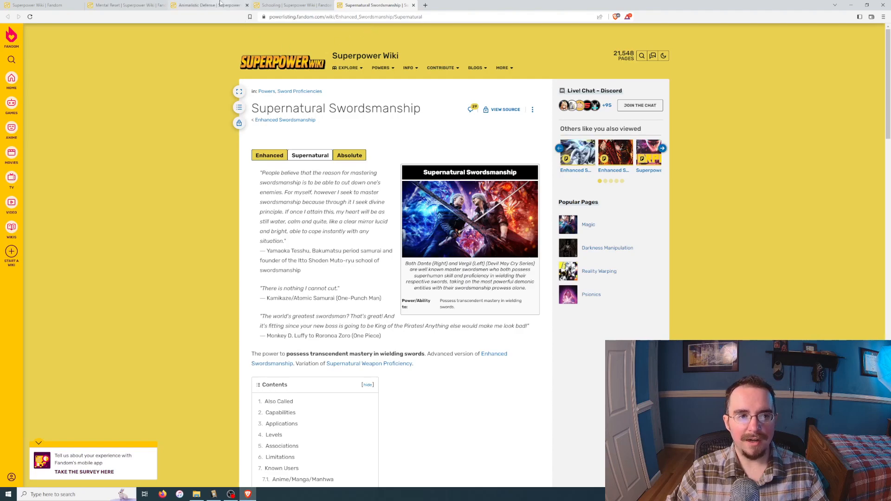
click(208, 5)
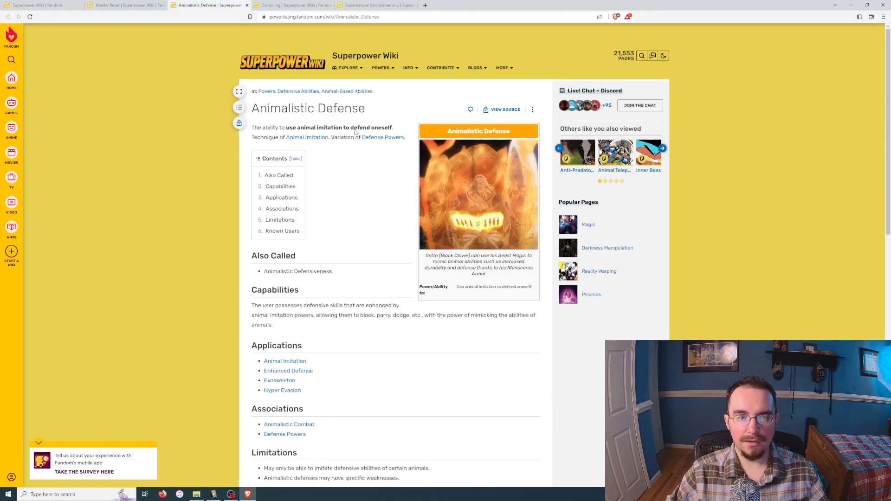